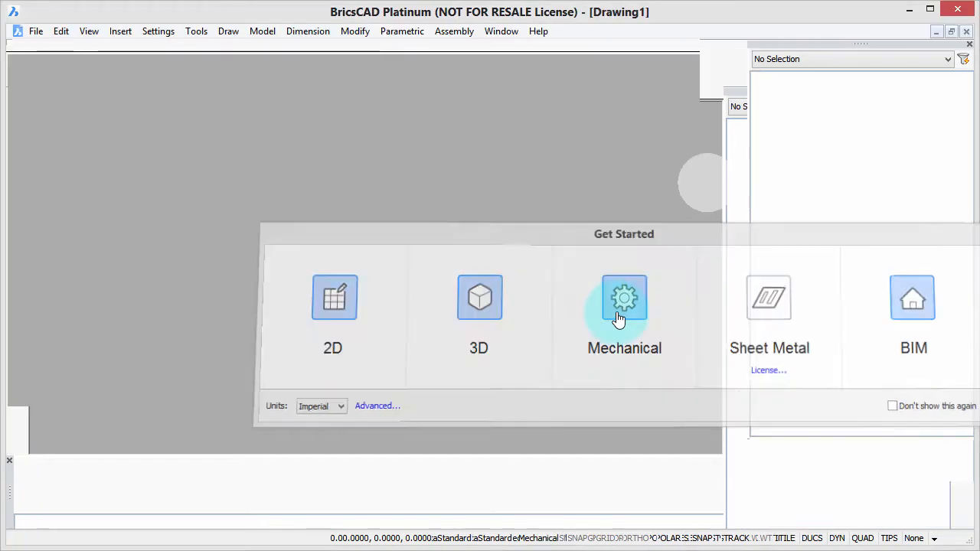
- Choose the Mechanical tile in Get Started to begin a new drawing
click(623, 307)
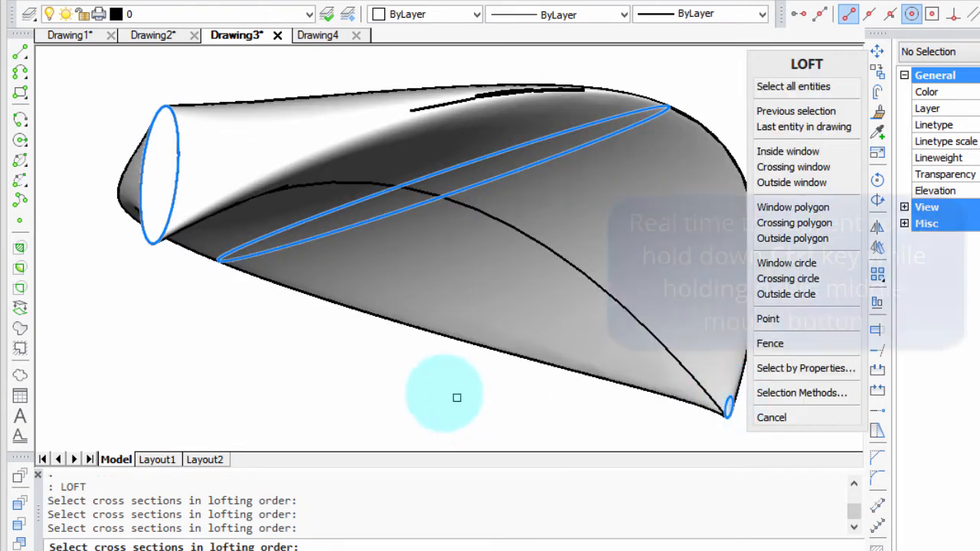
mouse_move(341, 373)
text(s)
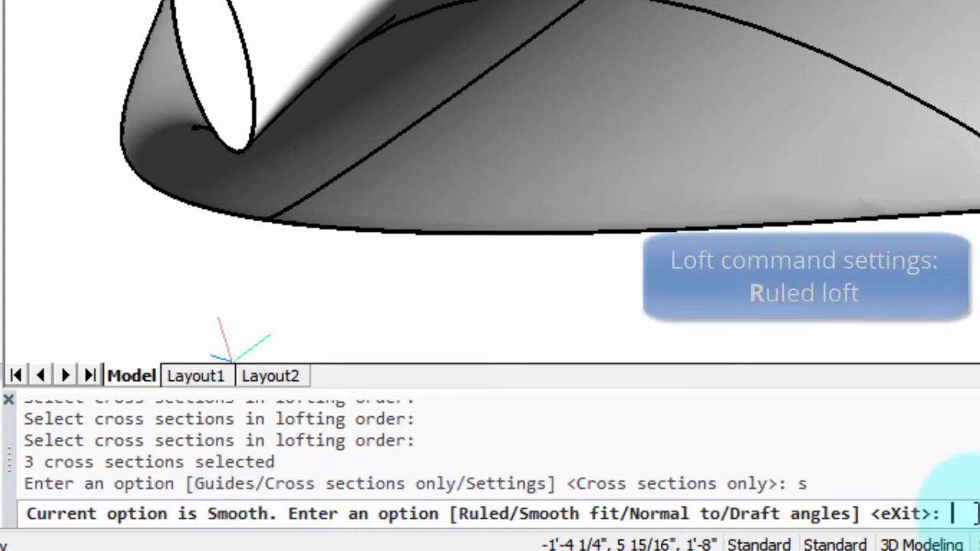
- Set the ellipse loft to Ruled sections, then back to Smooth fit
text(r)
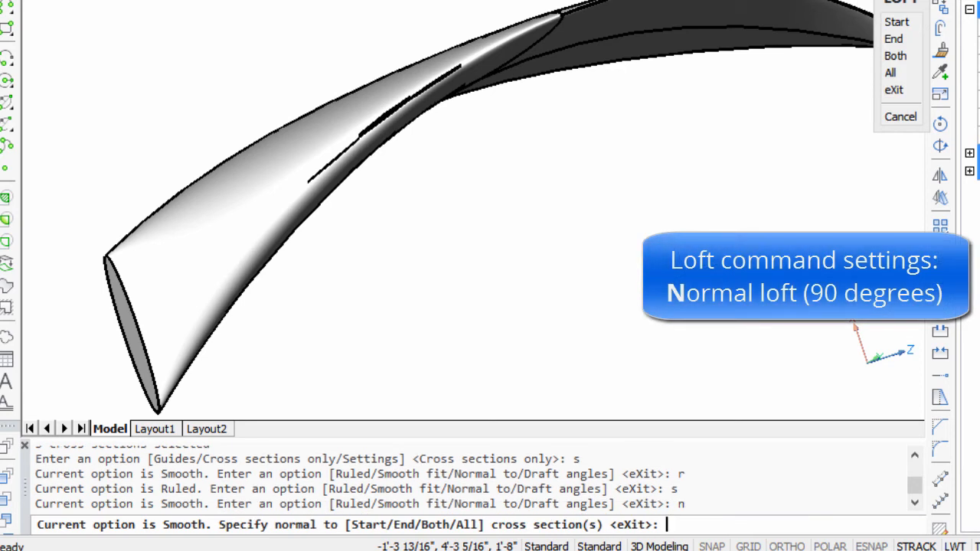
- Apply the Normal to option to ALL cross sections of the ellipse loft
text(all)
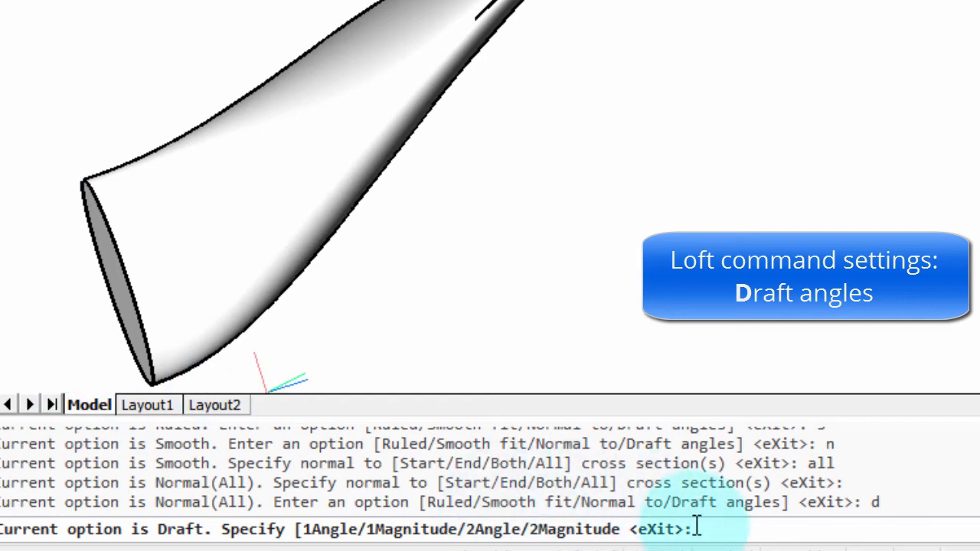
- Set the ellipse loft's start draft angle to 45, then -45 degrees, and orbit to inspect
text(1a)
text(45)
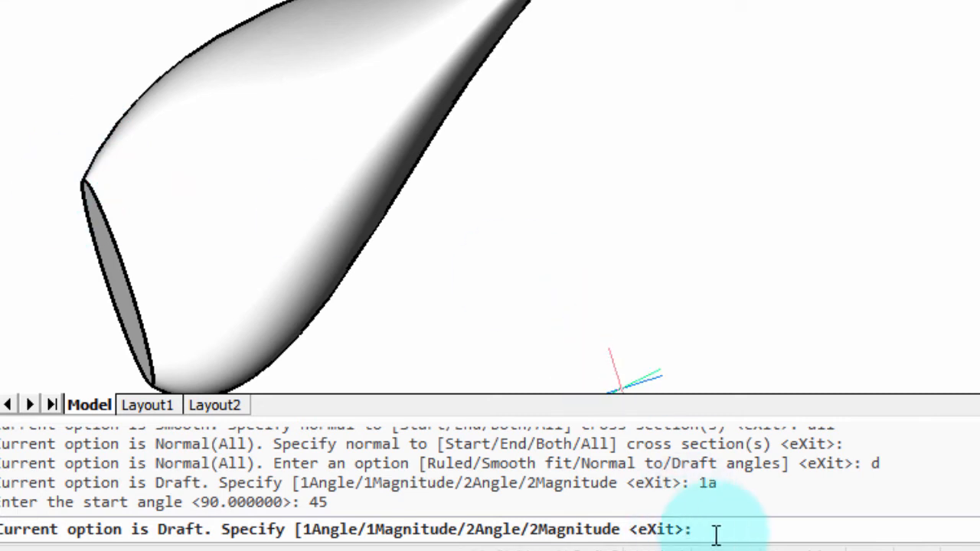
text(-)
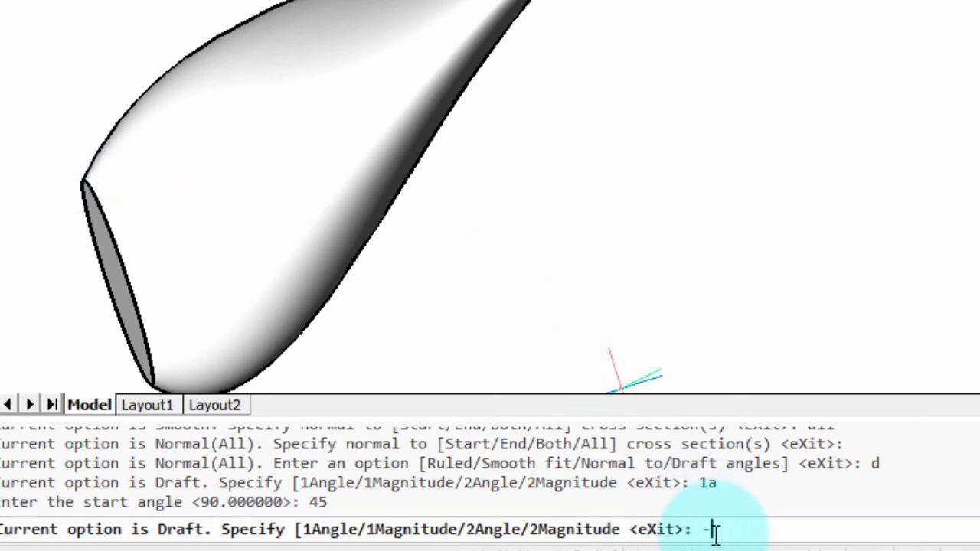
text(1a)
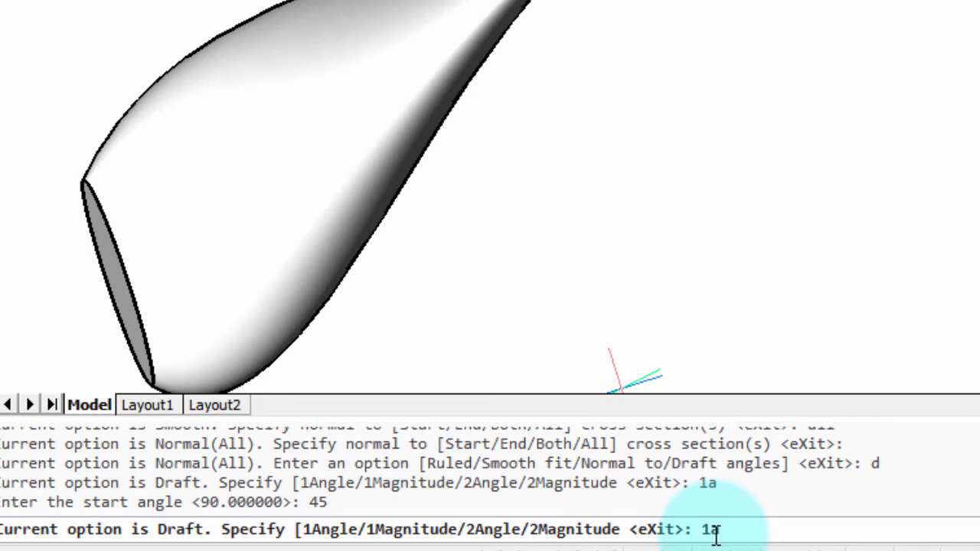
text(-455)
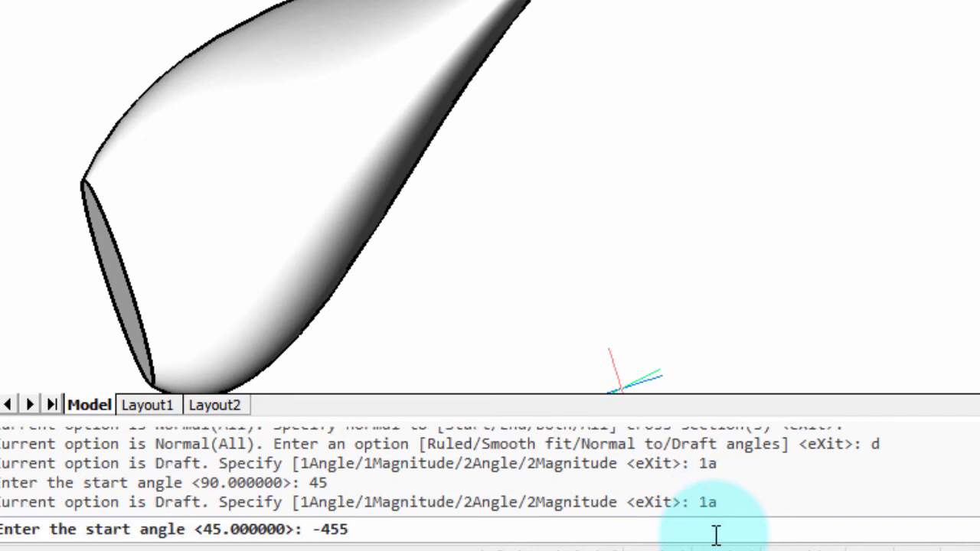
key(Return)
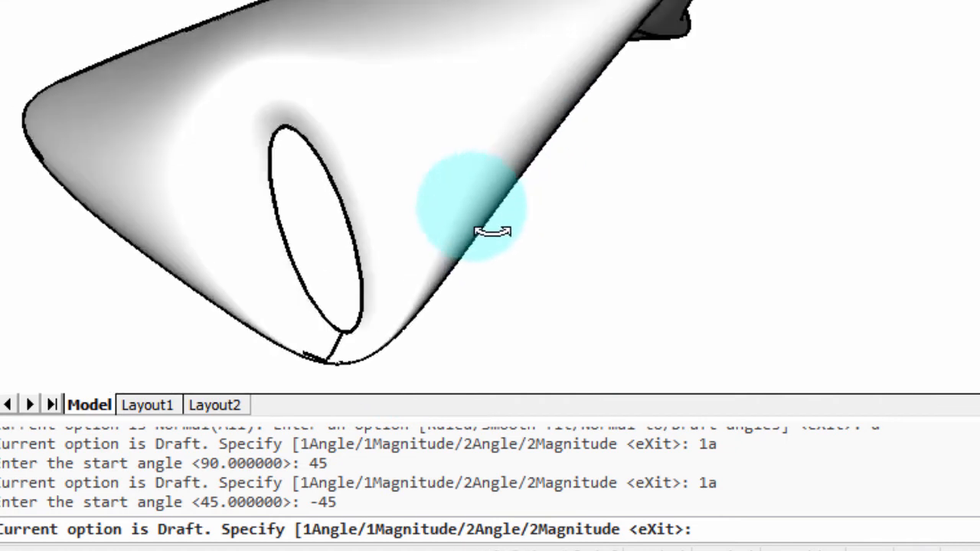
drag(489, 232, 286, 197)
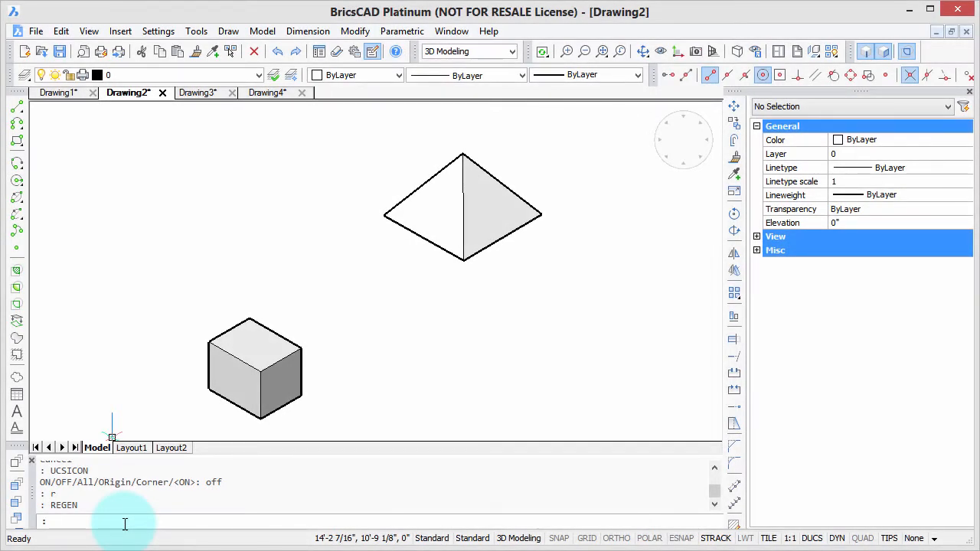
- Run LOFT in Drawing2 with the box then the pyramid as cross sections
text(l)
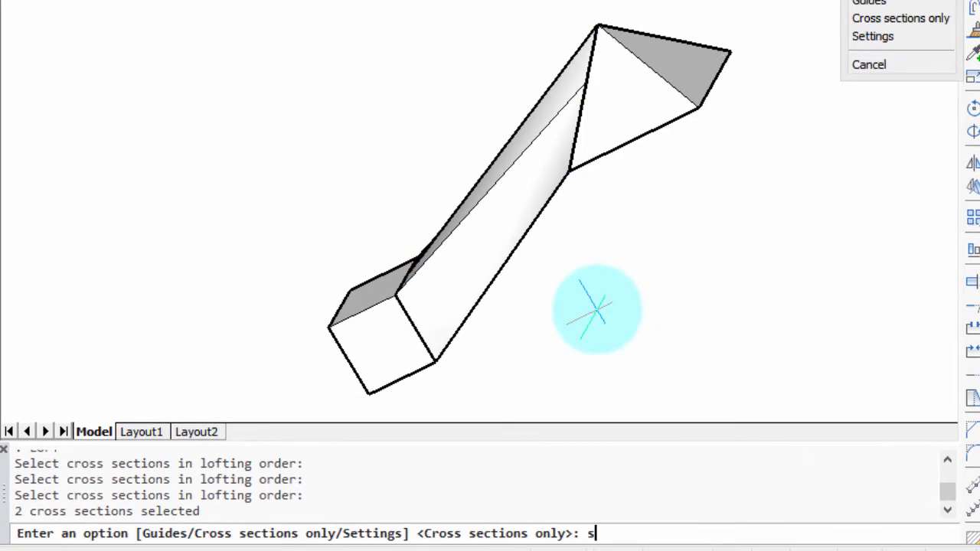
- Make the box-to-pyramid loft normal to ALL sections and choose Draft angles
key(Return)
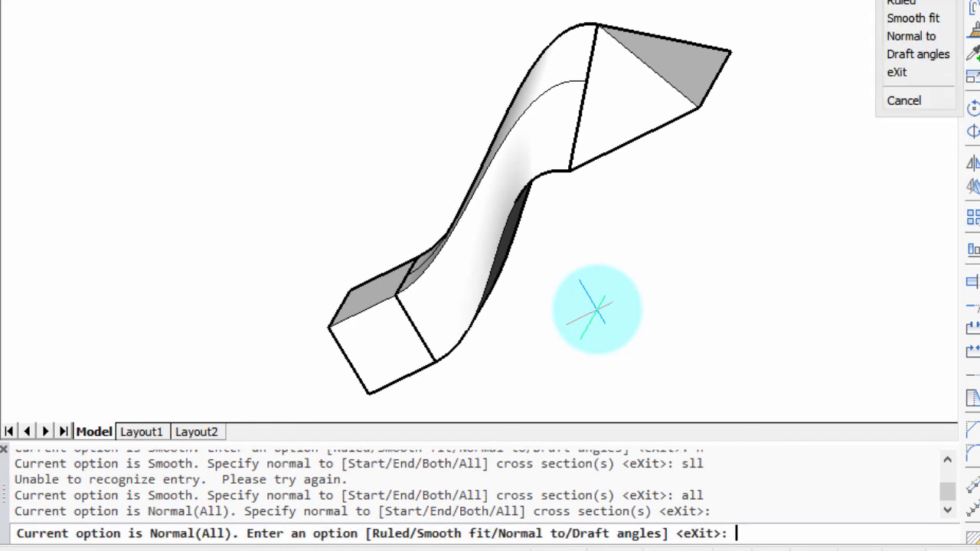
click(917, 54)
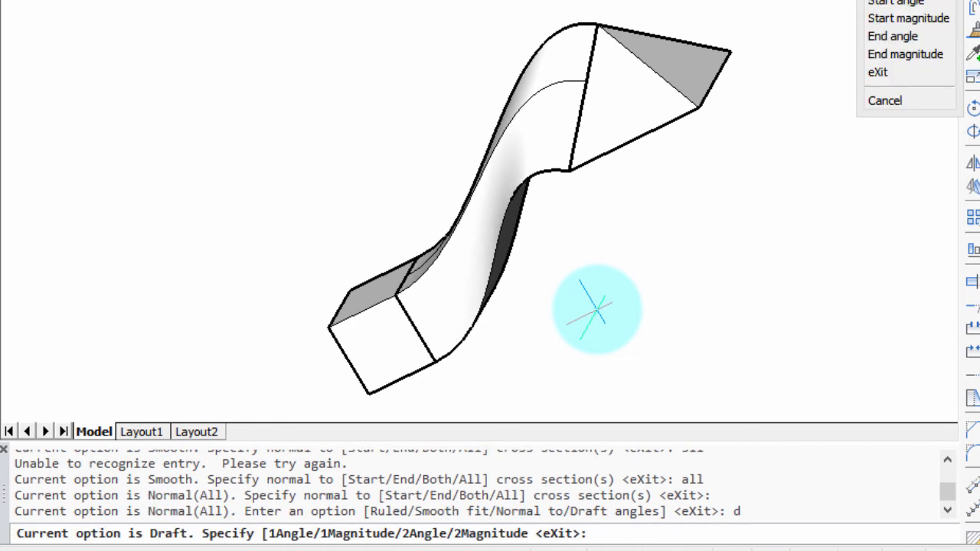
- Give the box-to-pyramid loft a 0° start and -45° end draft angle, then orbit to inspect
text(1a)
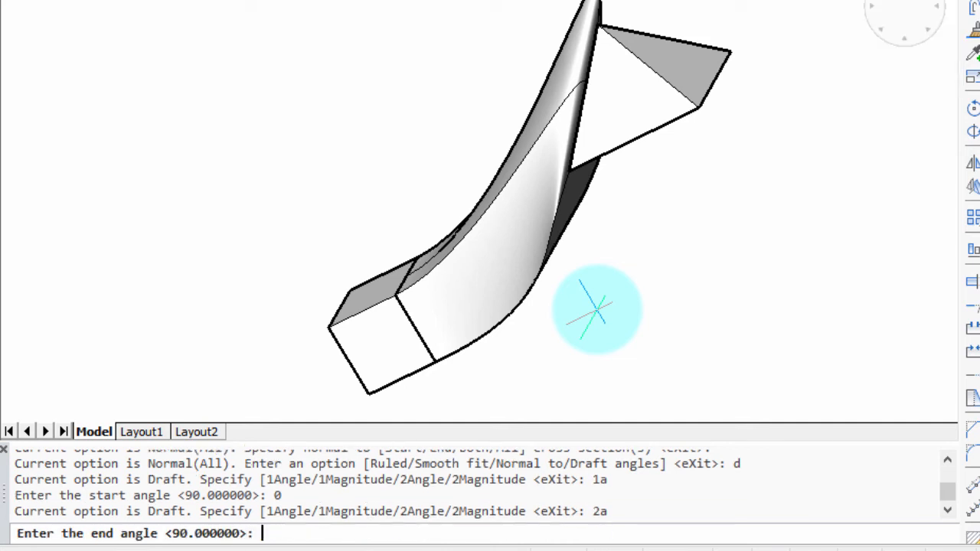
text(-45)
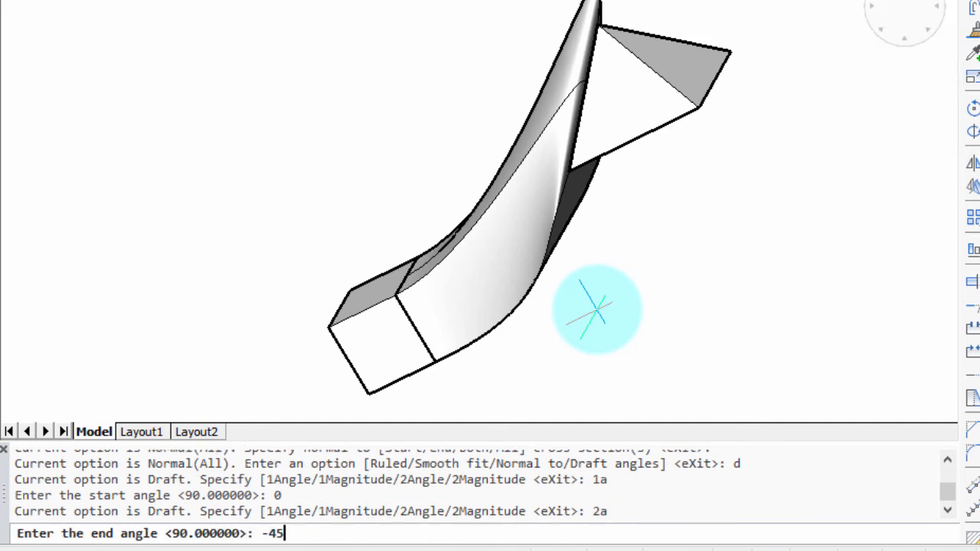
key(Return)
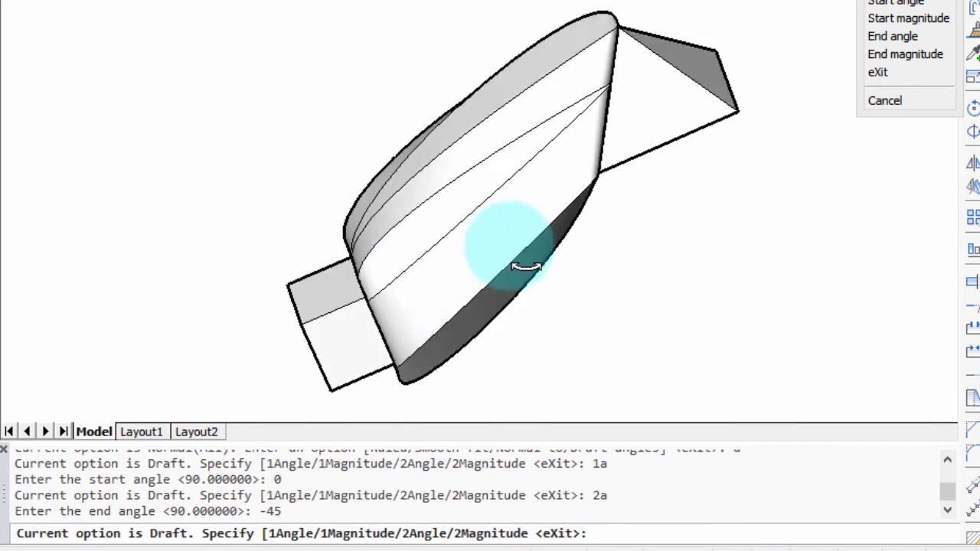
drag(528, 268, 383, 275)
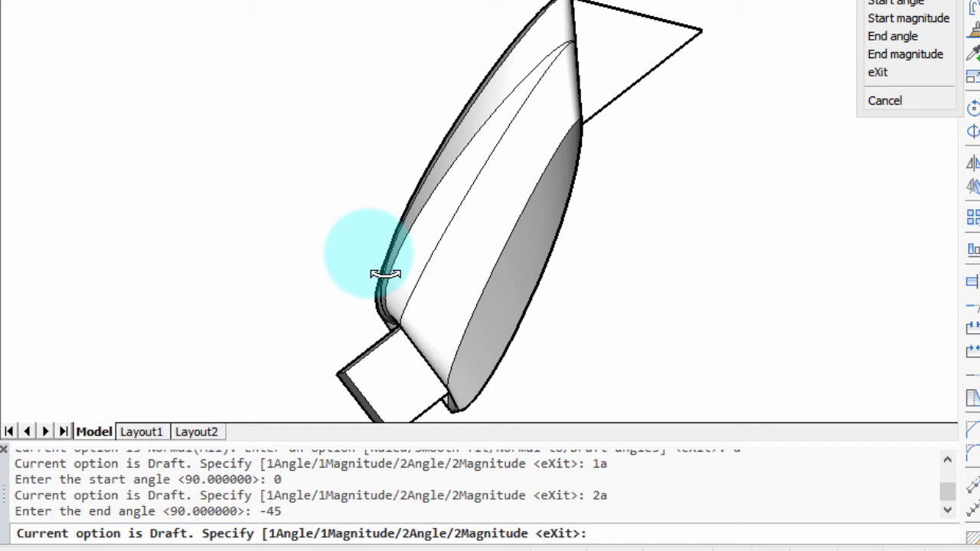
drag(387, 274, 662, 274)
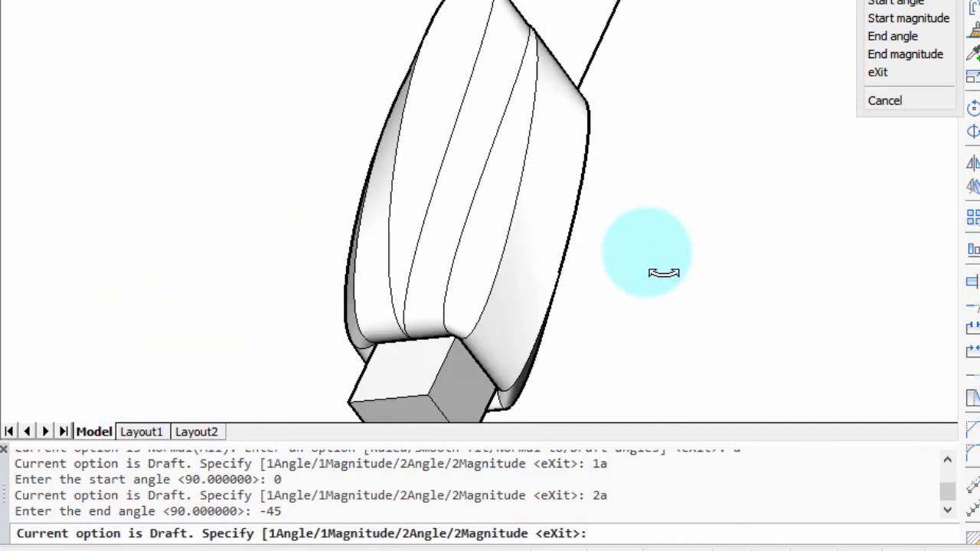